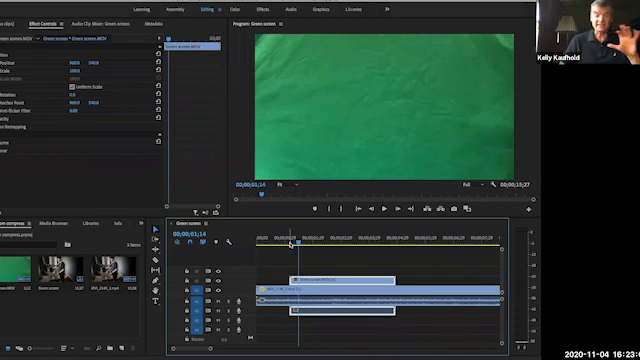
mouse_move(347, 95)
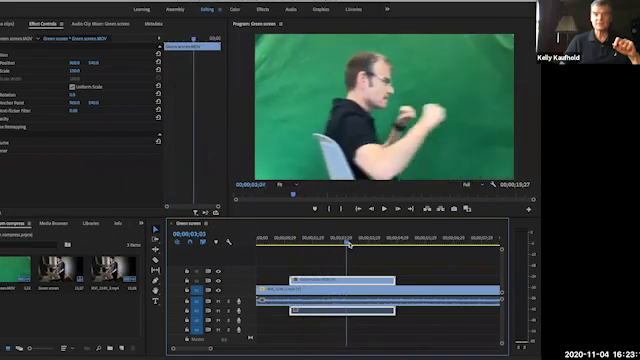
Switch to the Effects workspace so the effect library folders are visible.
left_click(337, 242)
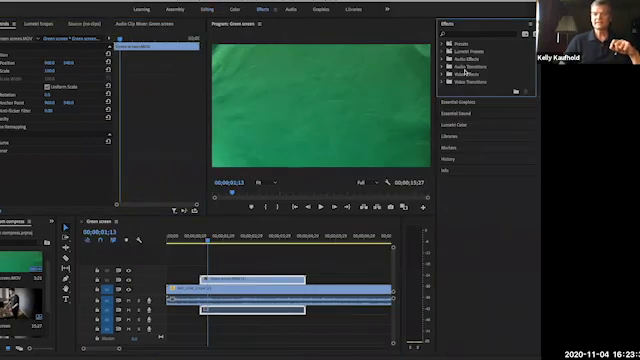
left_click(448, 73)
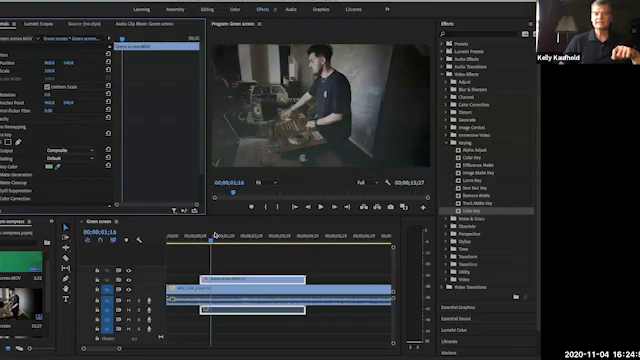
Apply Ultra Key from Video Effects > Keying to the green screen clip.
left_click(208, 231)
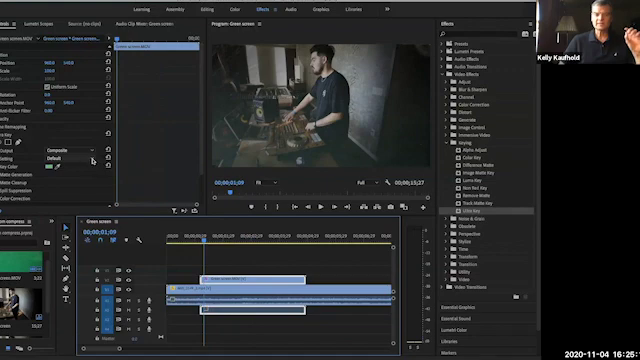
Raise Ultra Key's Spill Suppression Luma, then open the Setting preset list.
left_click(78, 158)
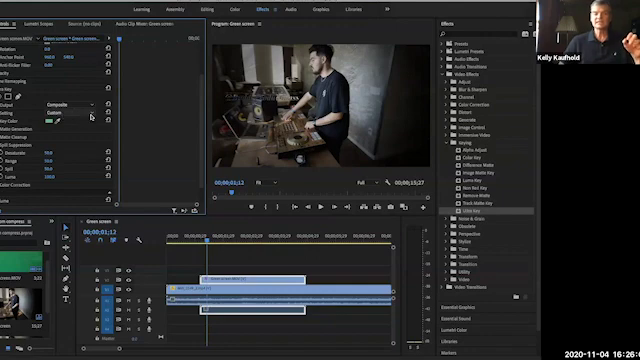
left_click(60, 104)
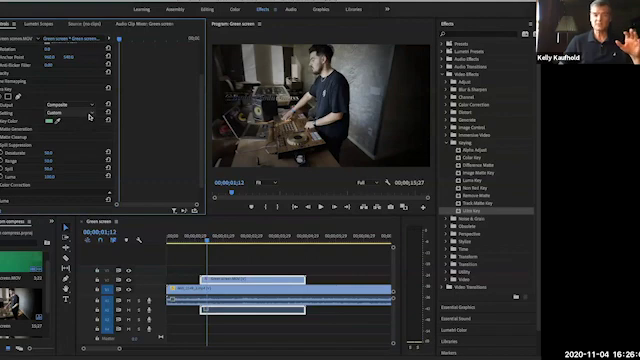
left_click(70, 104)
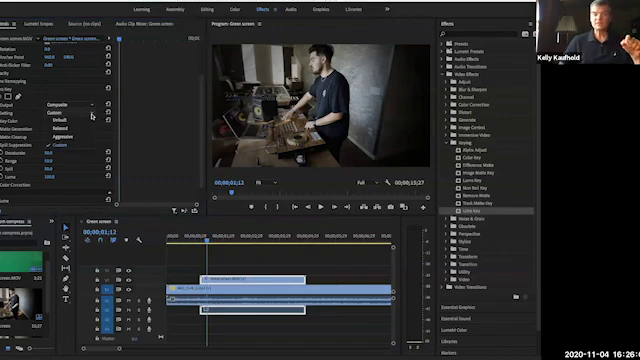